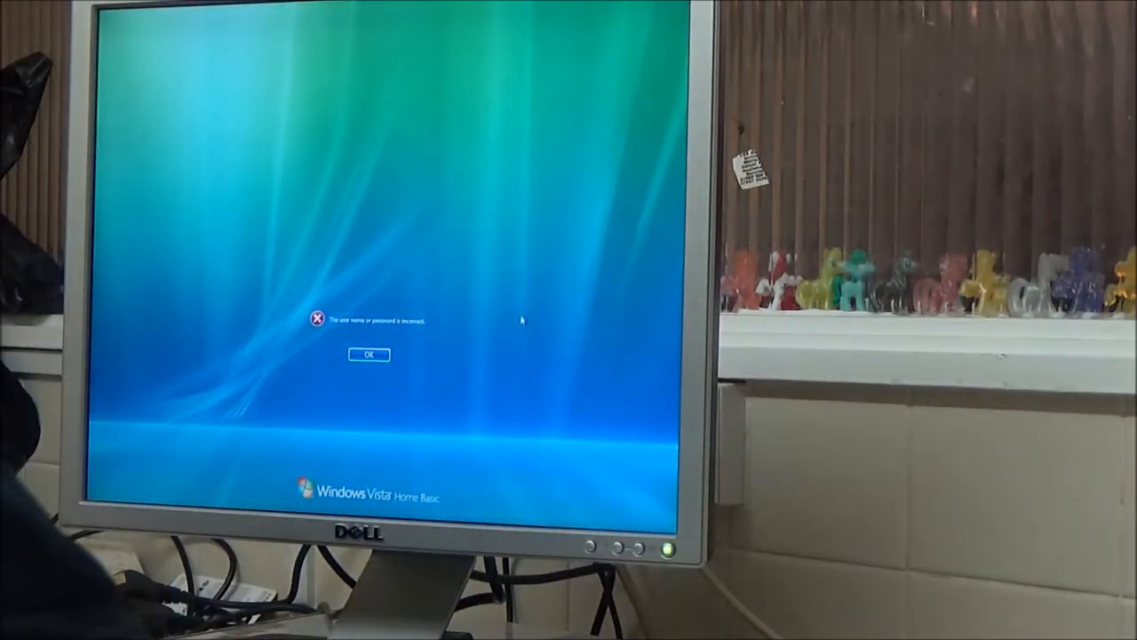
- Dismiss the 'user name or password is incorrect' message with OK
left_click(366, 356)
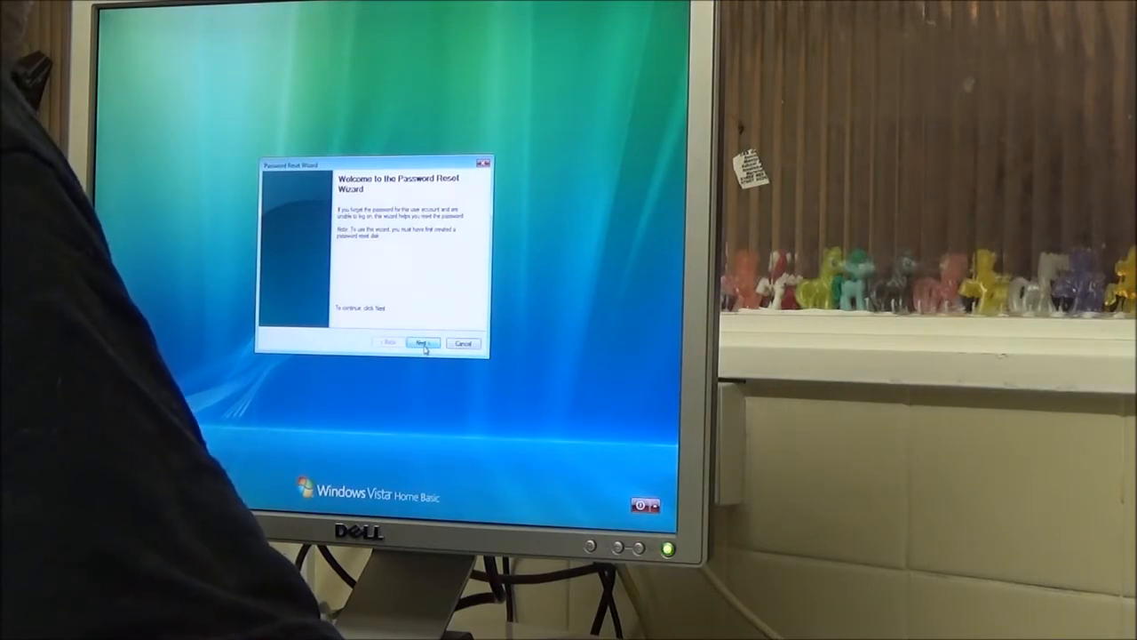
- Advance the Password Reset Wizard past its welcome page with Next
left_click(422, 343)
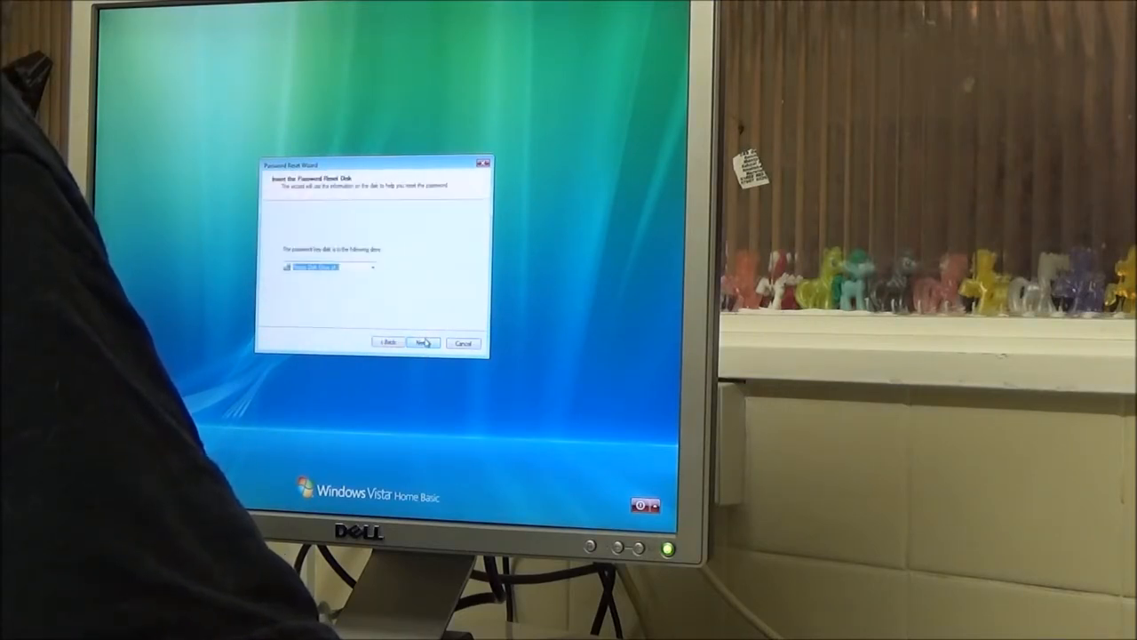